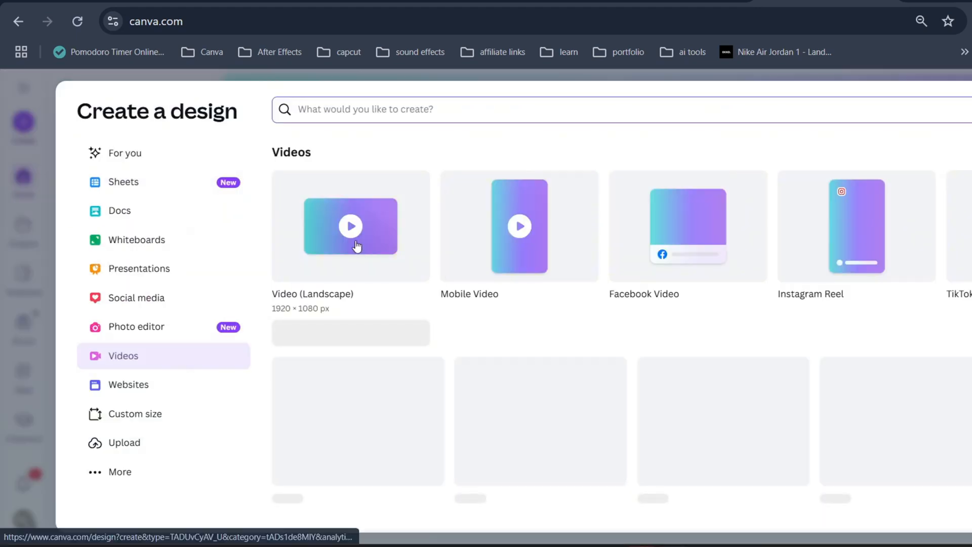
- Start a blank Video (Landscape) 1920×1080 design
left_click(351, 226)
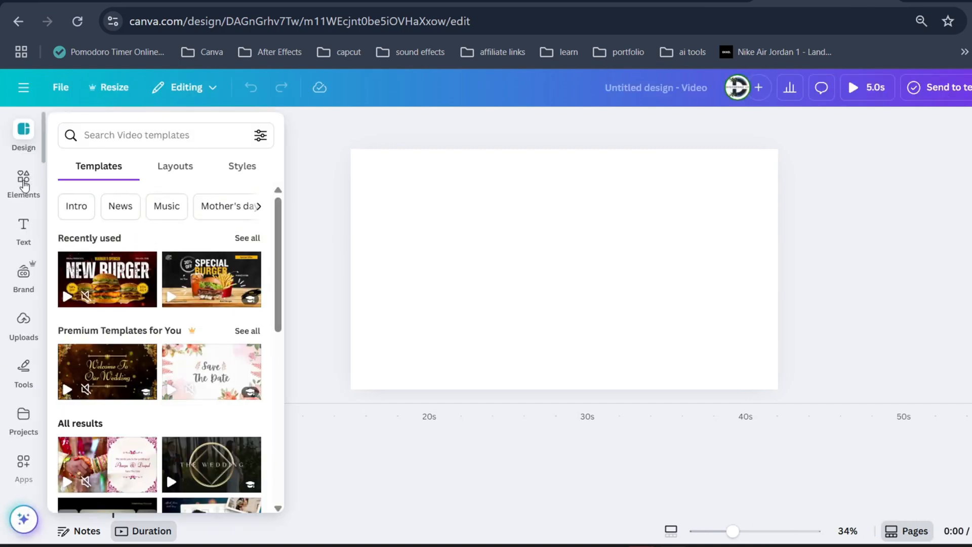
- Search Elements for 'ocean' graphics and add an underwater scene as the background
left_click(23, 184)
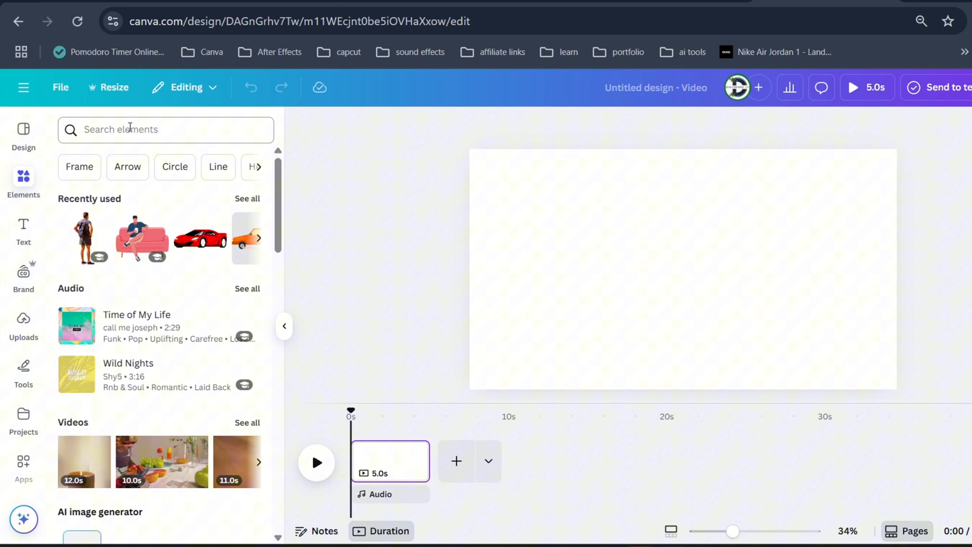
type("oc")
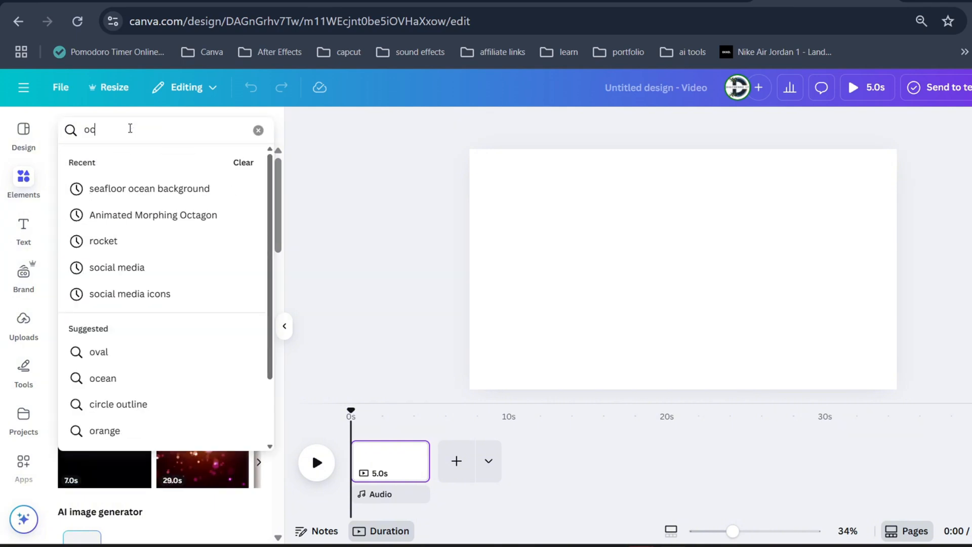
left_click(103, 377)
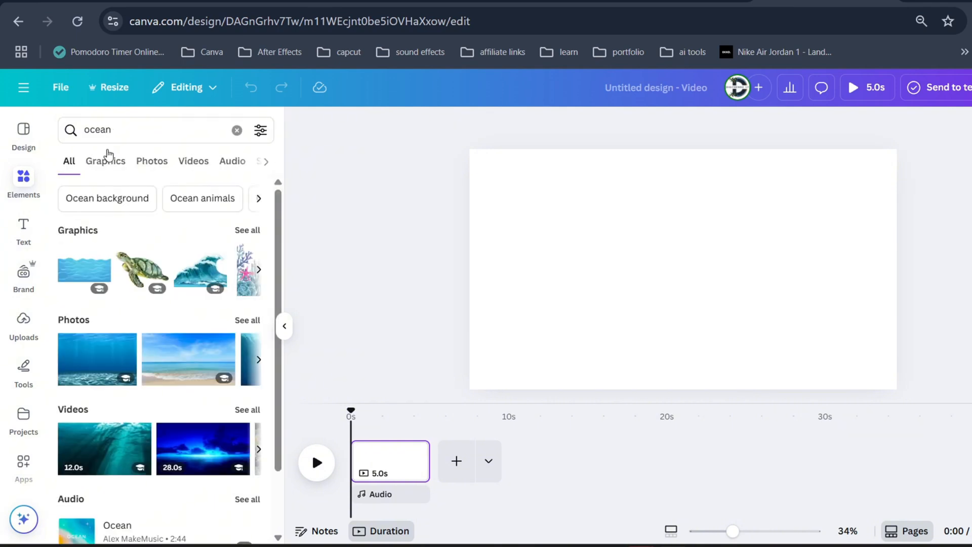
left_click(104, 161)
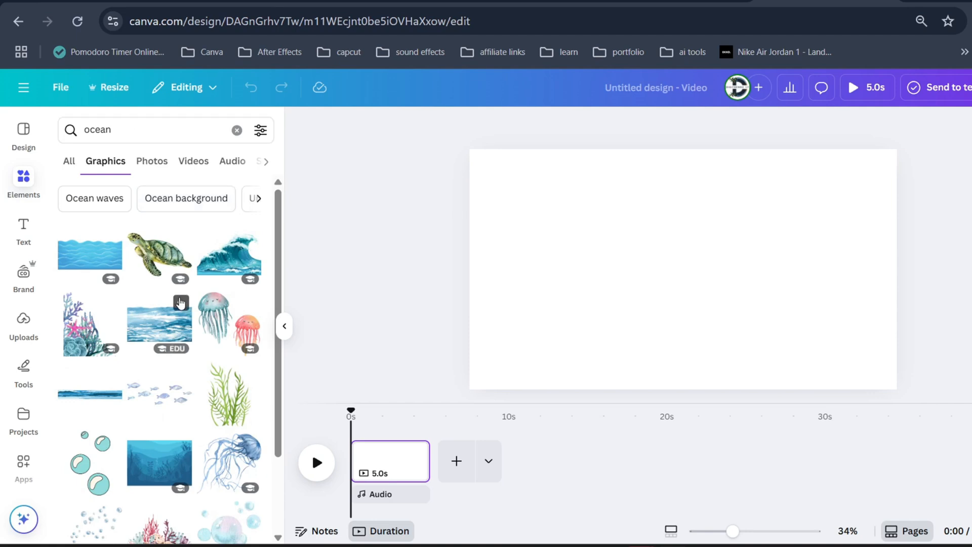
left_click(159, 463)
type("fish")
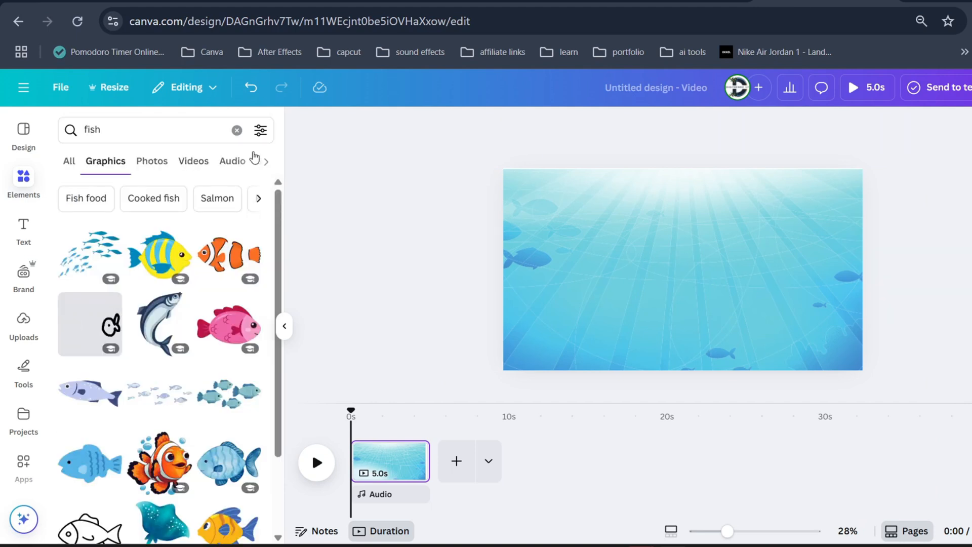
- Filter the fish results and add the striped cartoon fish to the page
left_click(260, 131)
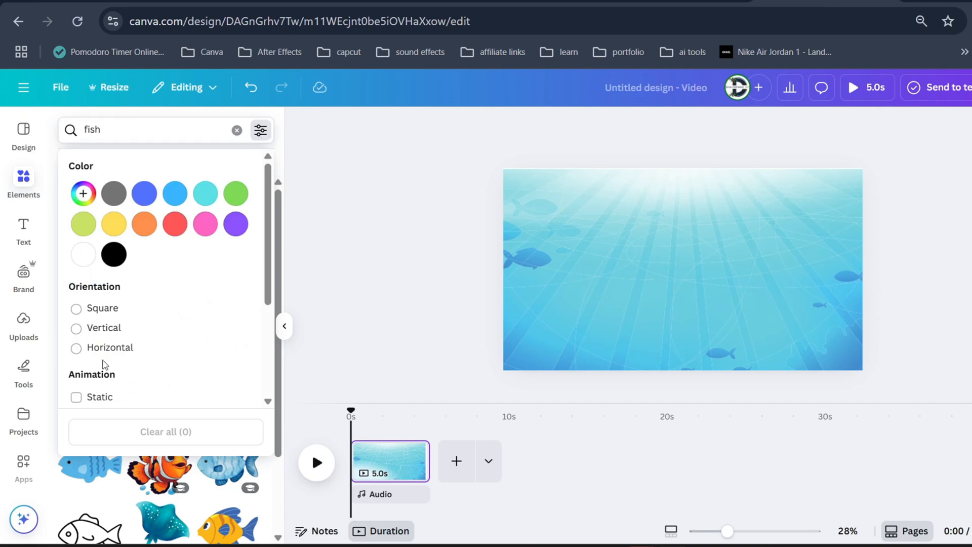
left_click(76, 336)
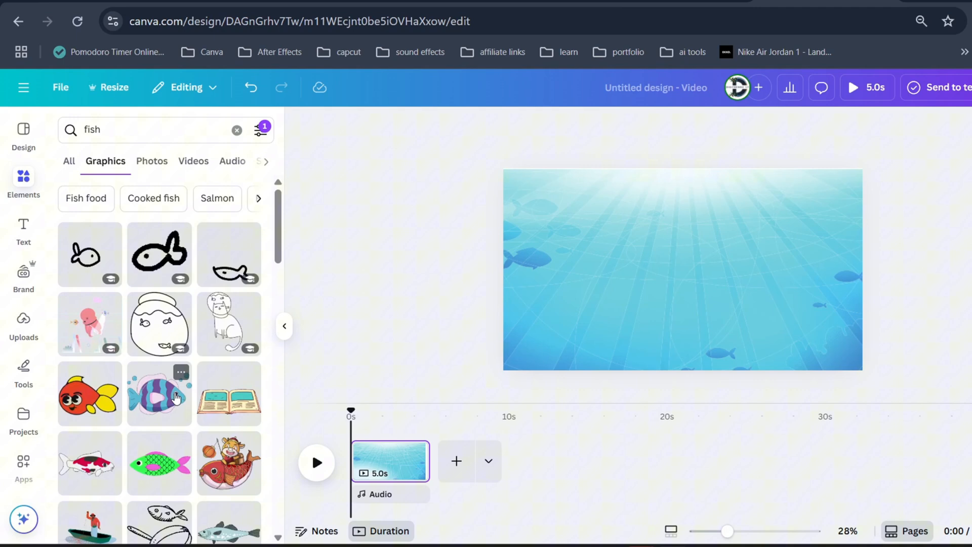
left_click(159, 395)
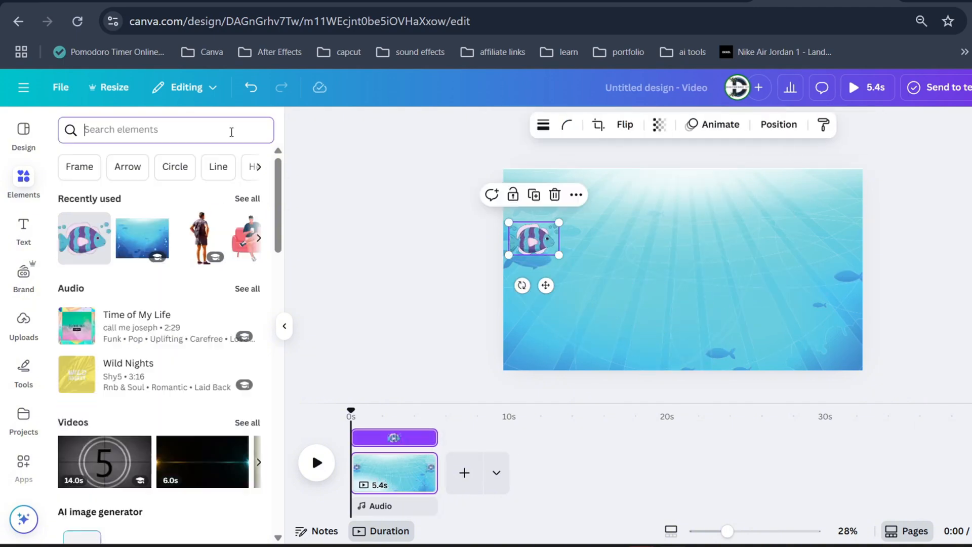
- Search 'ocean' graphics with a filter for the starfish, then search Elements for 'diver'
type("ocean")
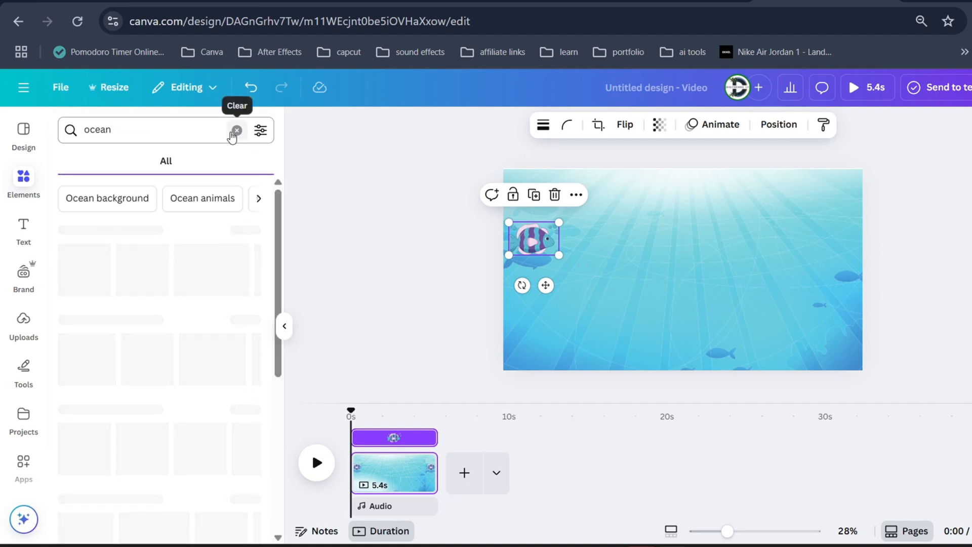
left_click(105, 161)
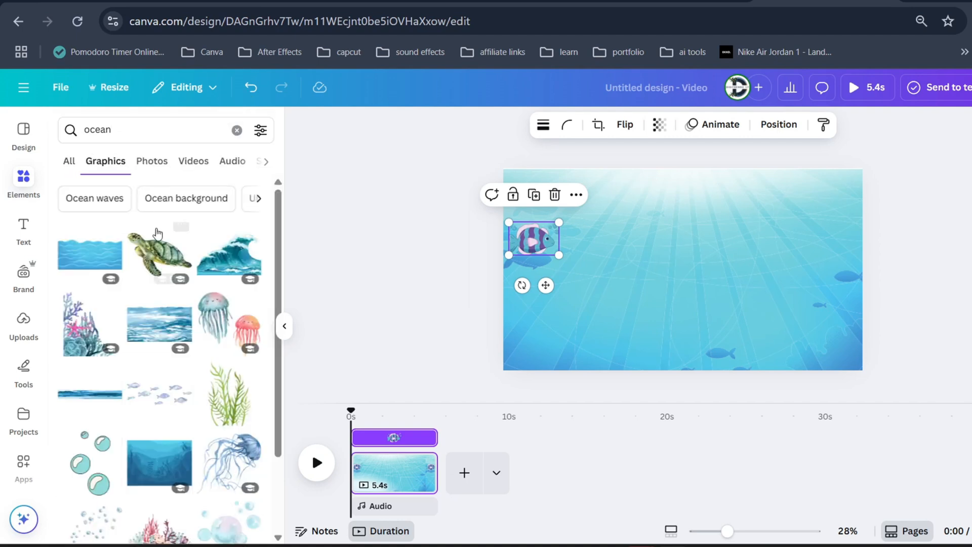
left_click(260, 131)
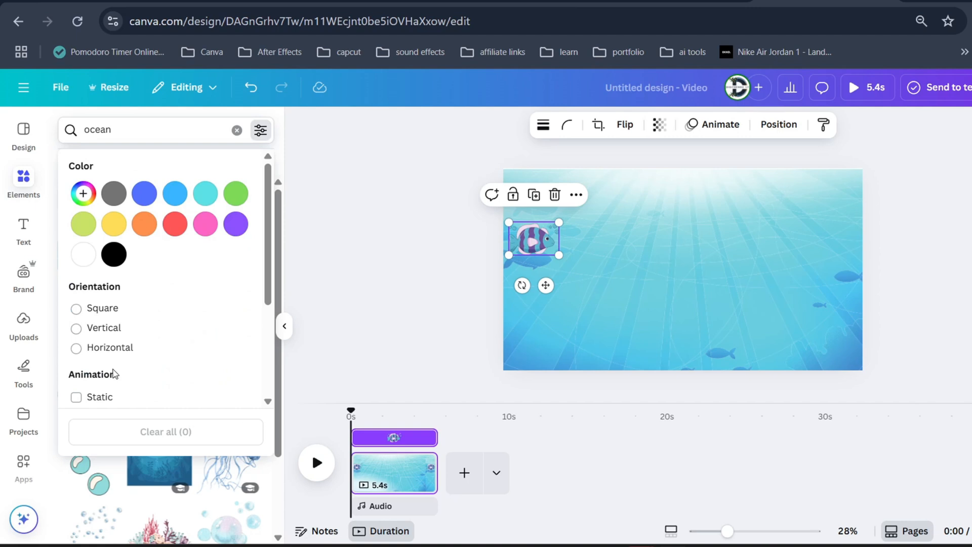
left_click(76, 335)
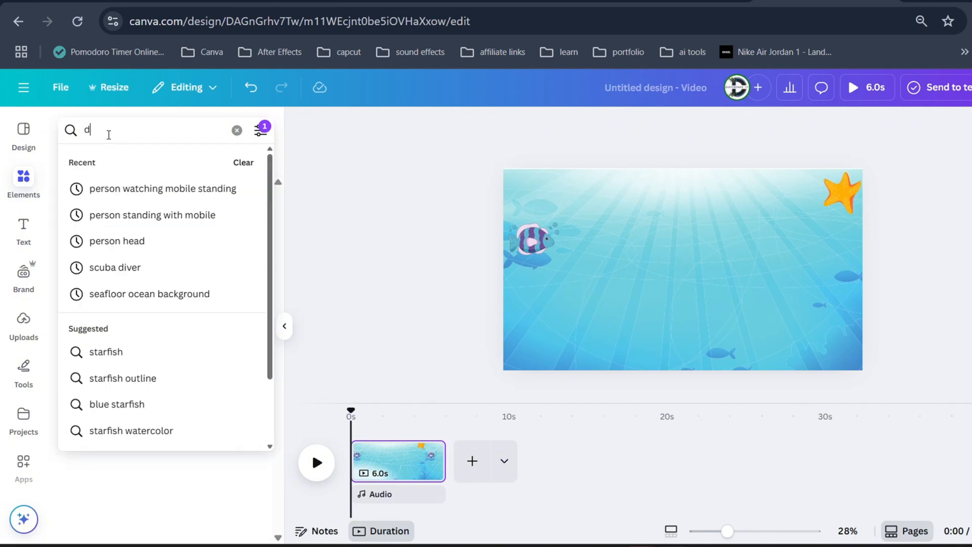
type("diver")
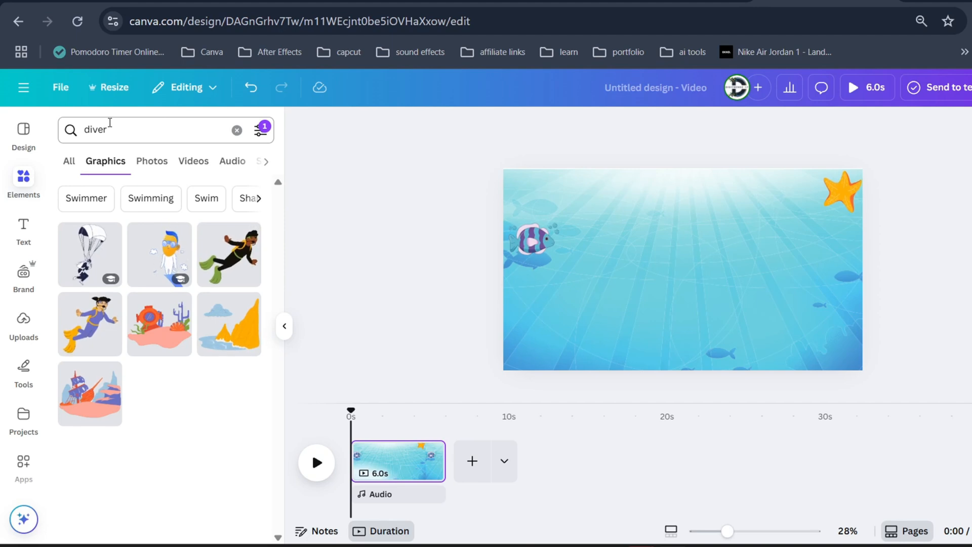
- Add a cartoon diver to the scene and flip it horizontally to face the other way
left_click(229, 254)
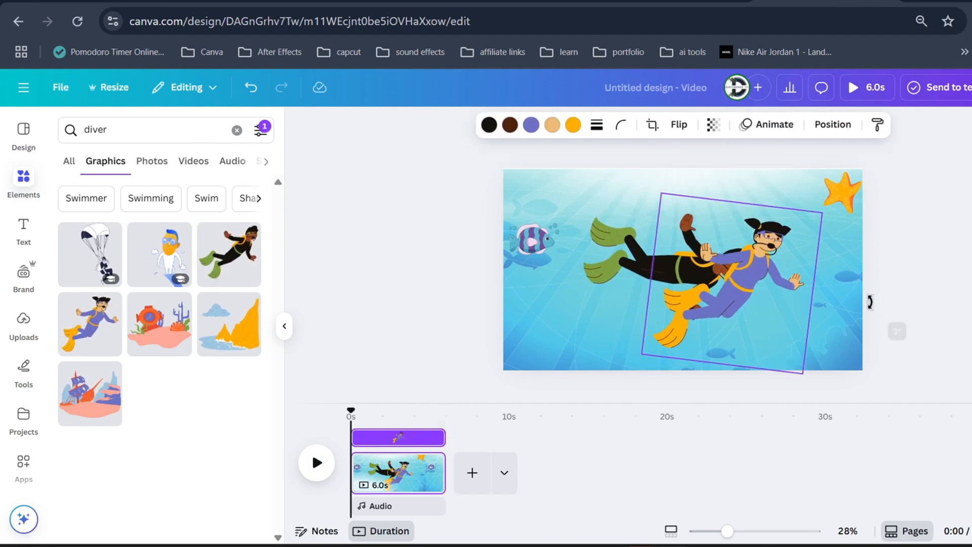
left_click(678, 124)
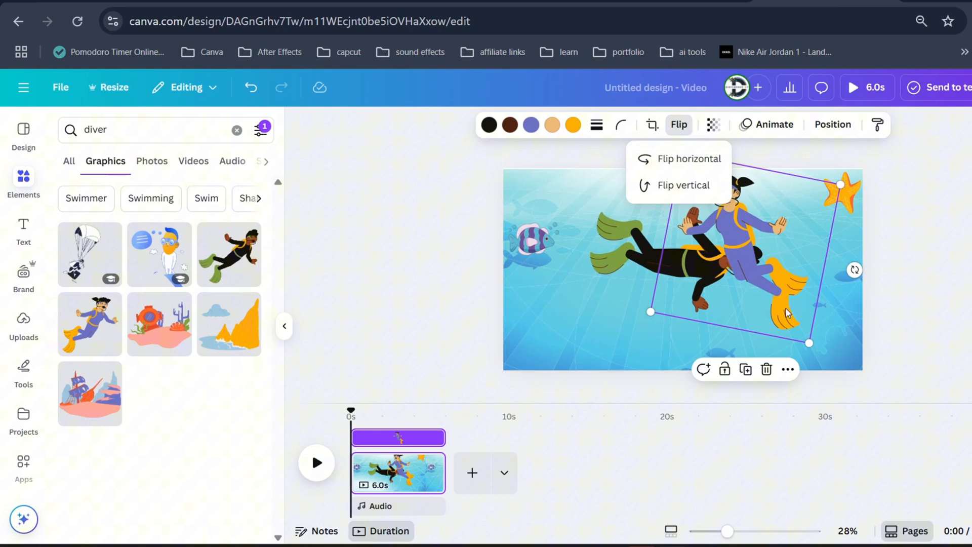
left_click(687, 159)
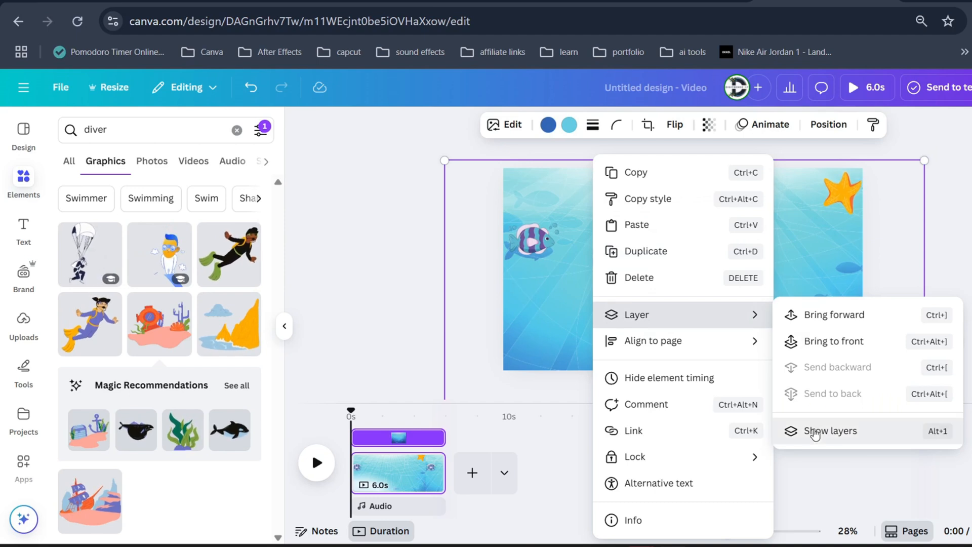
- Select the striped fish in the layer list, then return to the Elements library
left_click(830, 432)
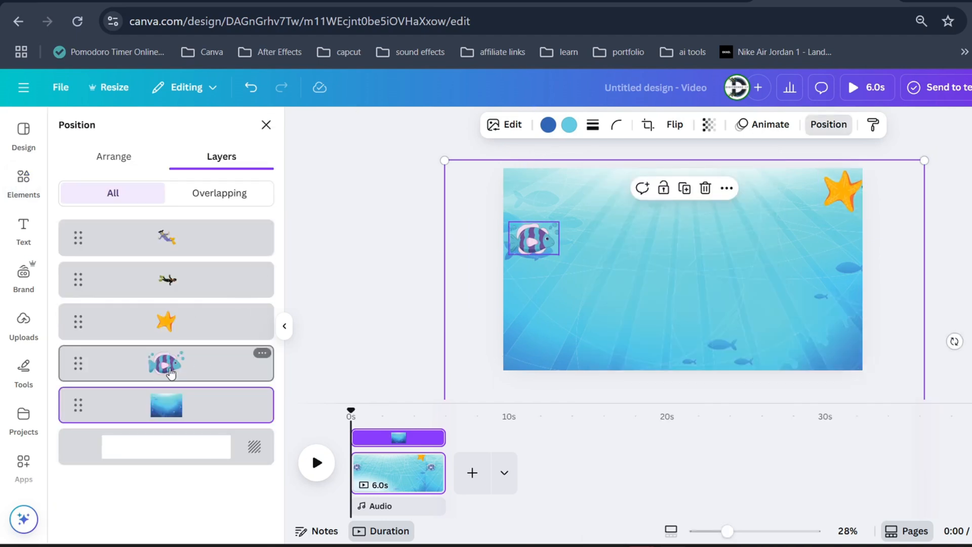
left_click(165, 321)
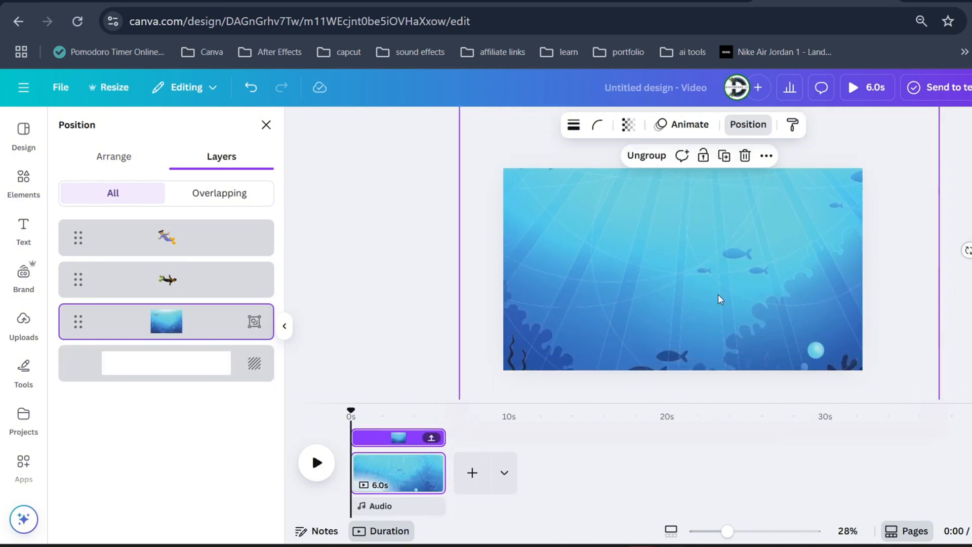
left_click(23, 183)
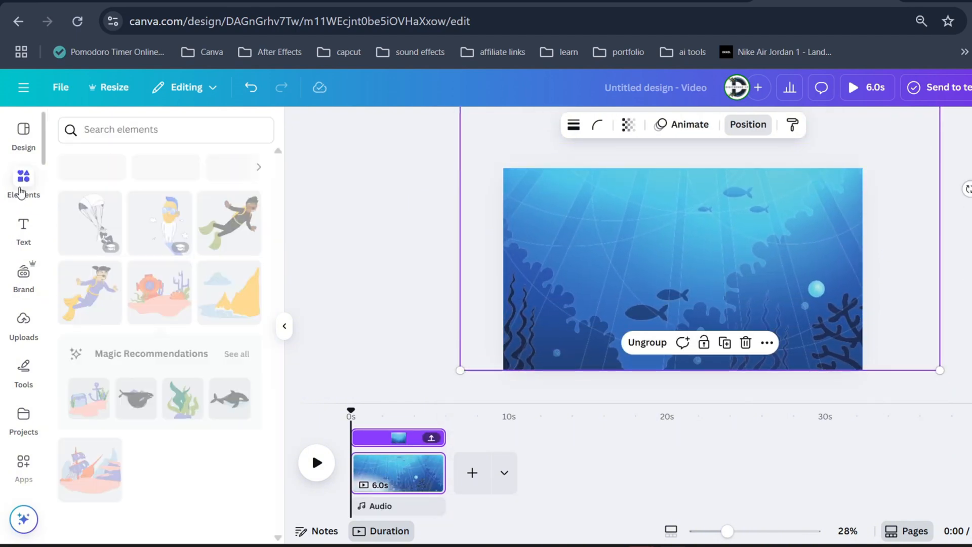
- Repeat the 'diver' graphics search and add seaweed plus recommended sea-life stickers to the reef group
left_click(165, 129)
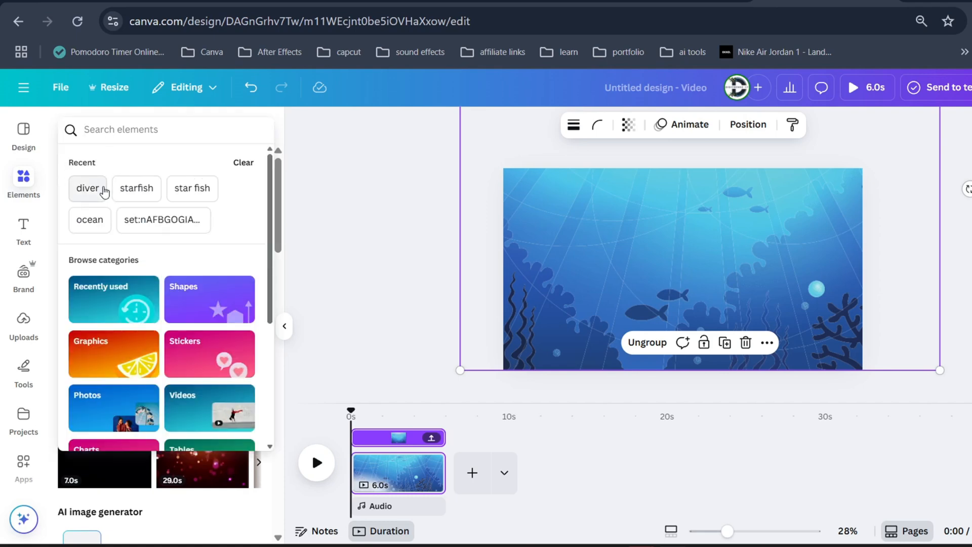
left_click(87, 189)
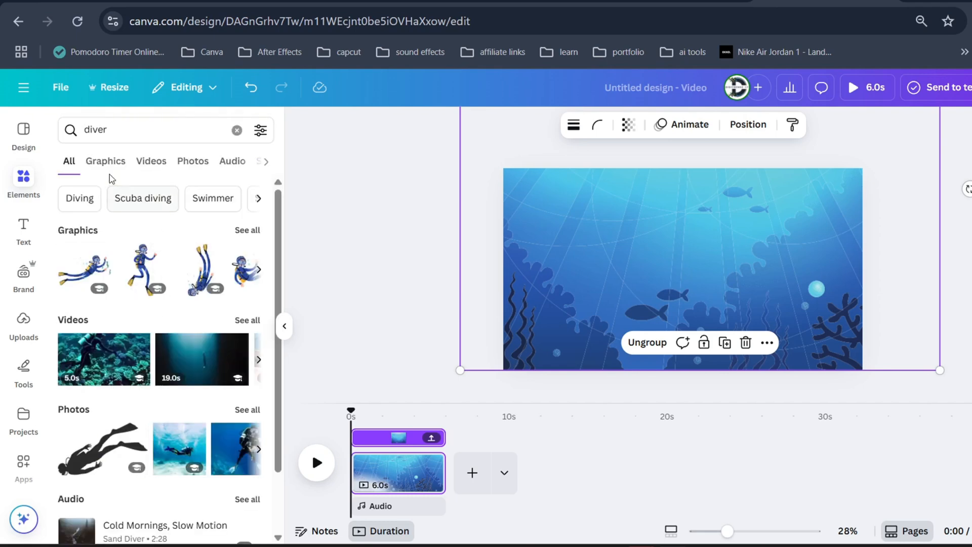
left_click(105, 161)
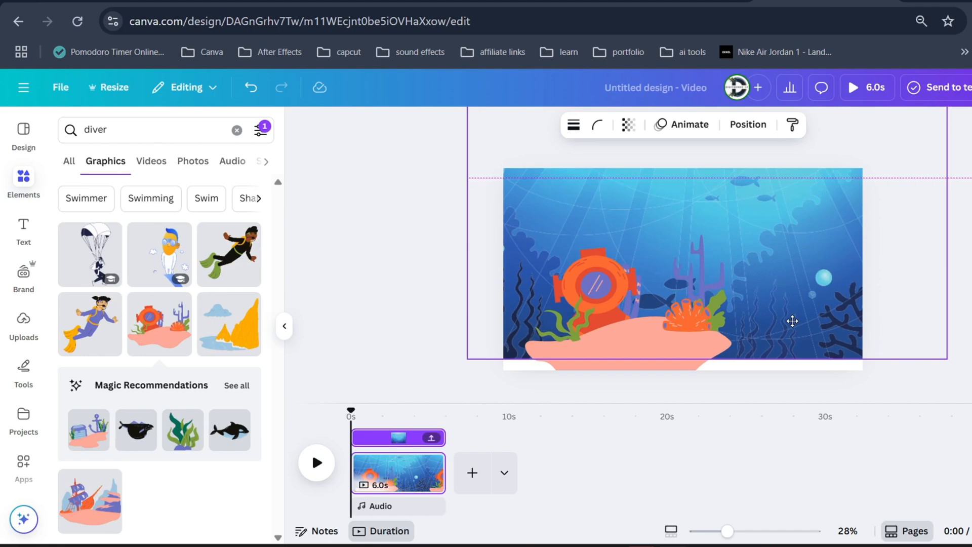
left_click(182, 430)
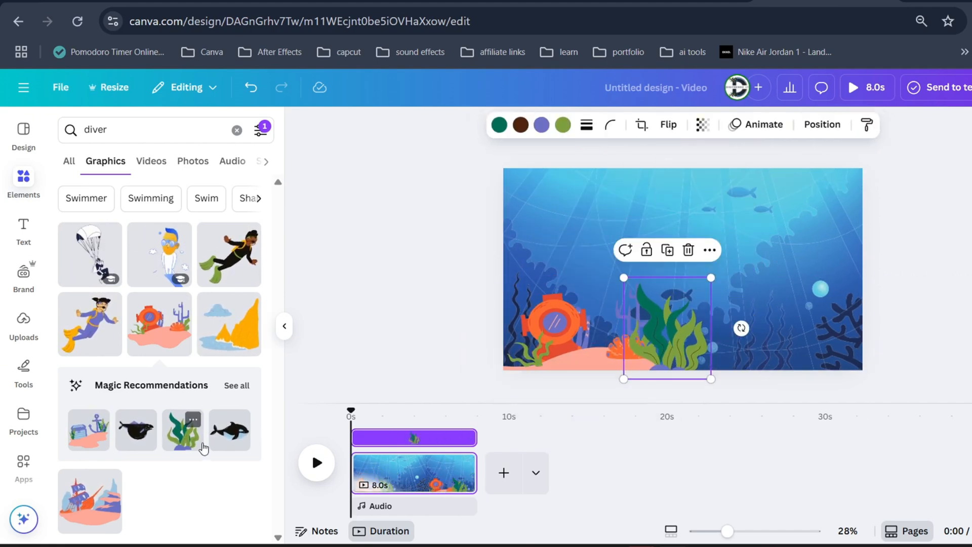
left_click(236, 385)
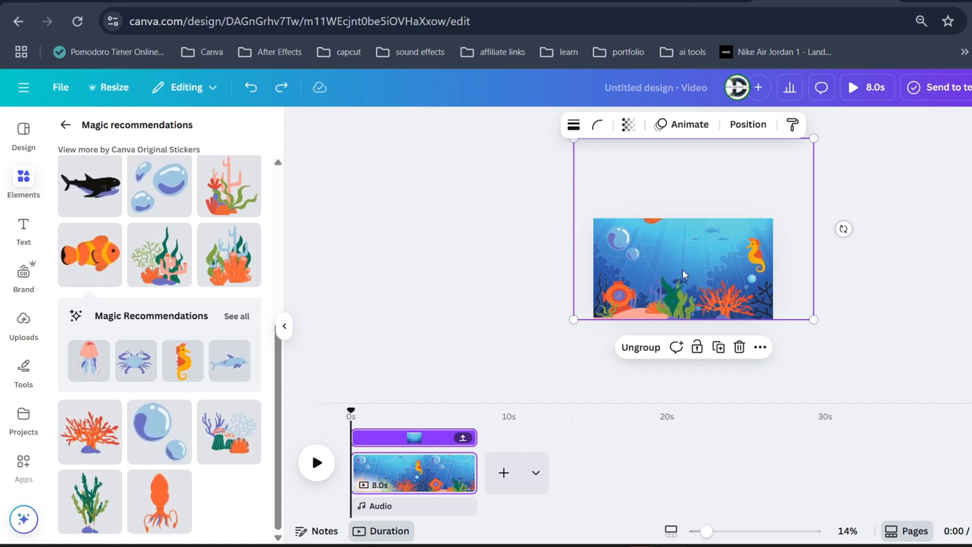
right_click(682, 272)
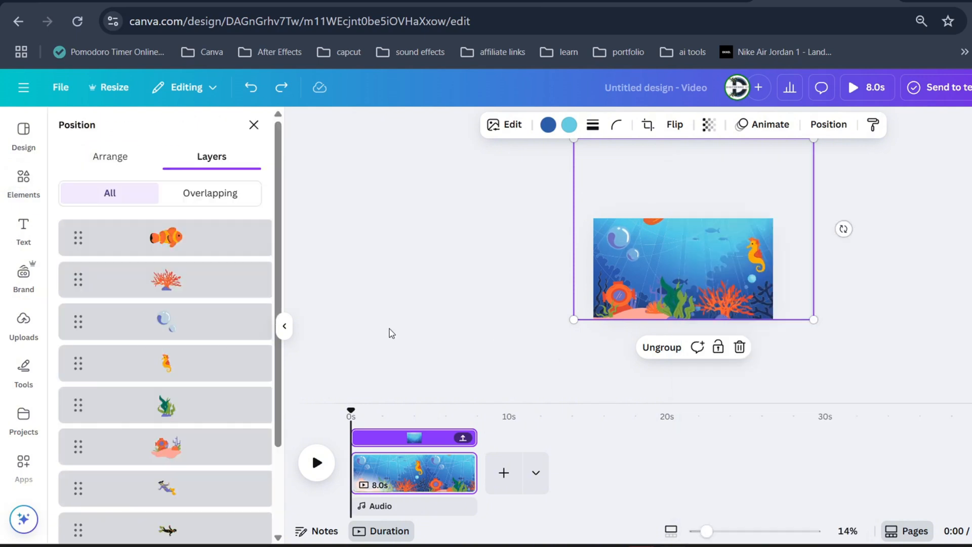
- Pick the coral graphic in the Layers list to adjust its stacking order
left_click(165, 280)
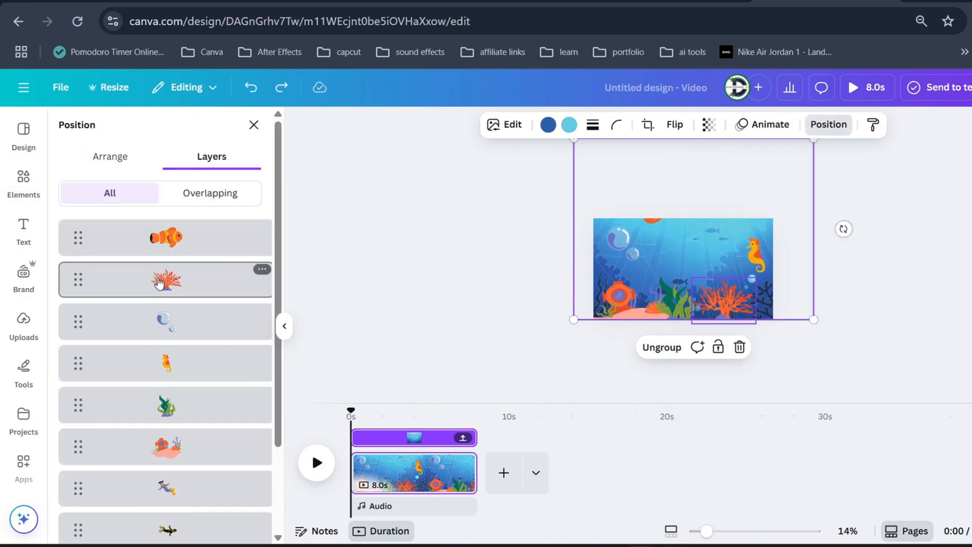
left_click(165, 280)
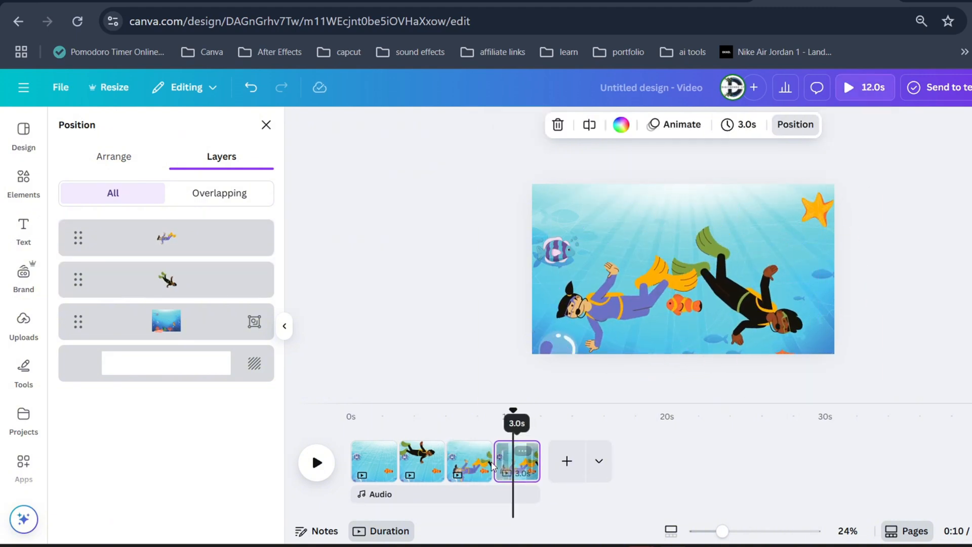
- Step through pages 2, 3 and 4 to repose the two divers so they swim across the scene
left_click(423, 459)
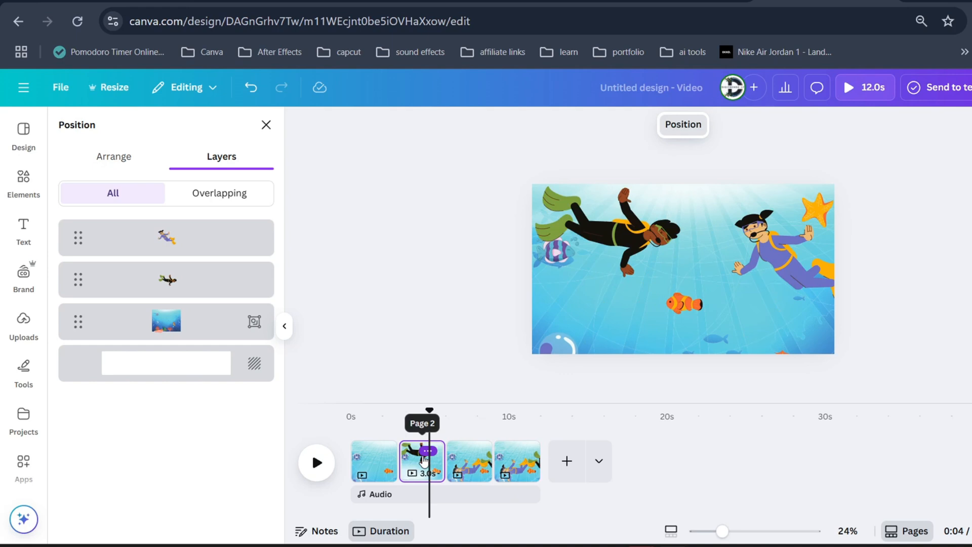
left_click(423, 461)
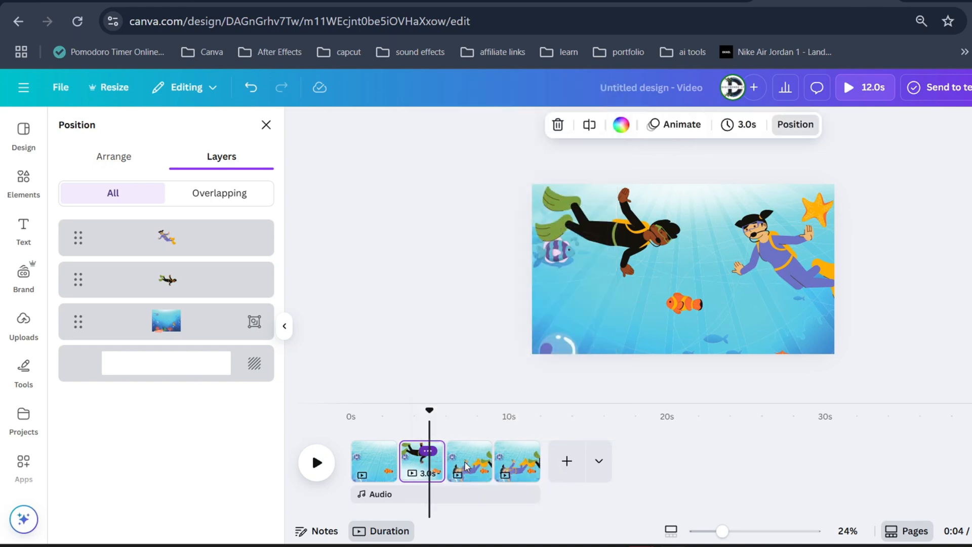
left_click(517, 462)
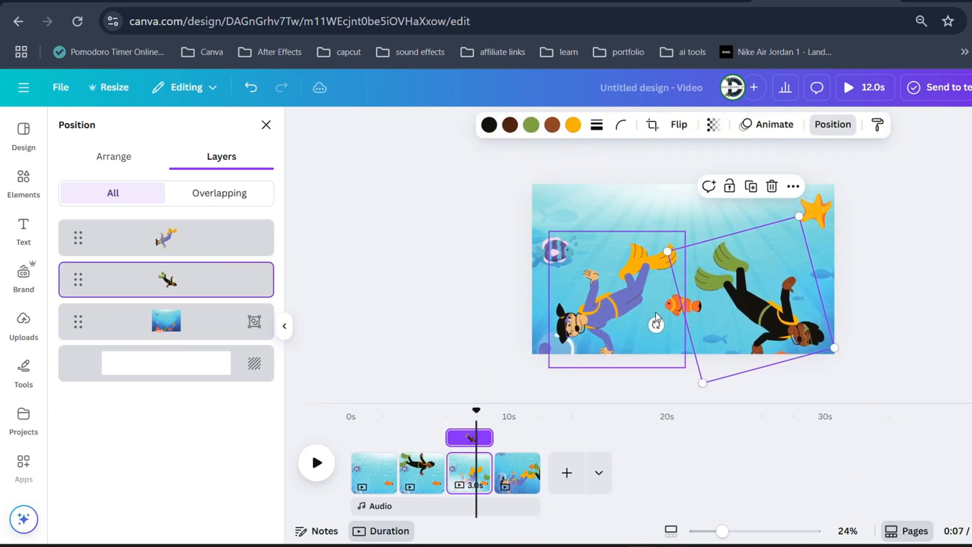
left_click(165, 237)
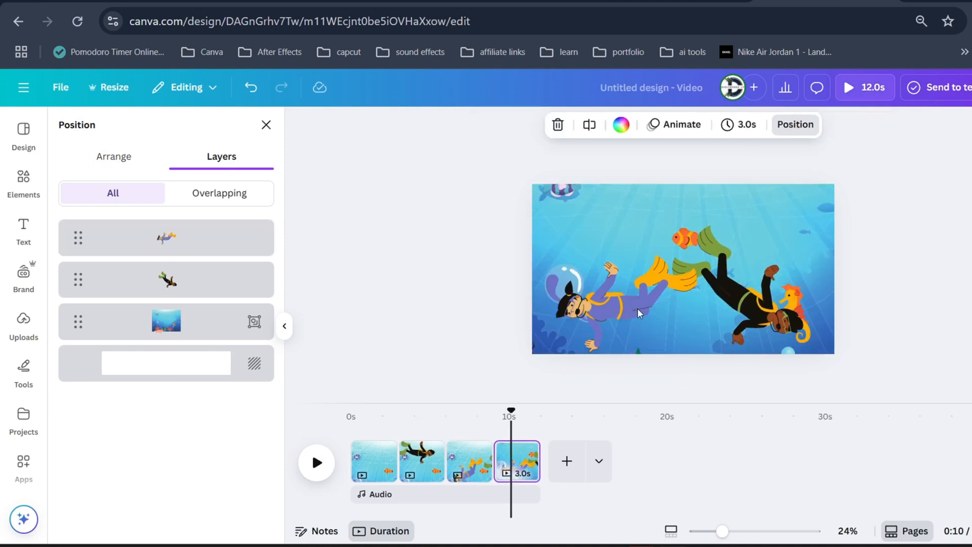
left_click(421, 461)
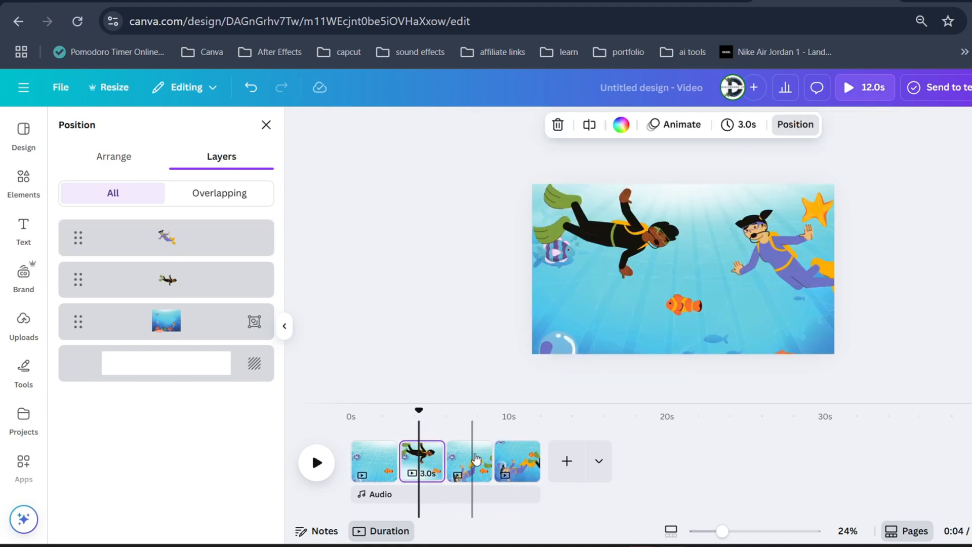
left_click(469, 461)
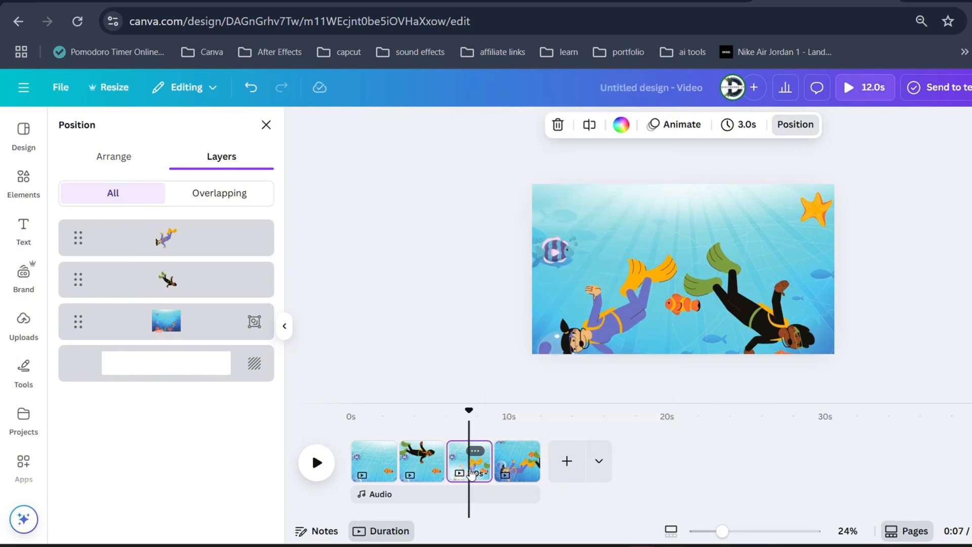
left_click(165, 321)
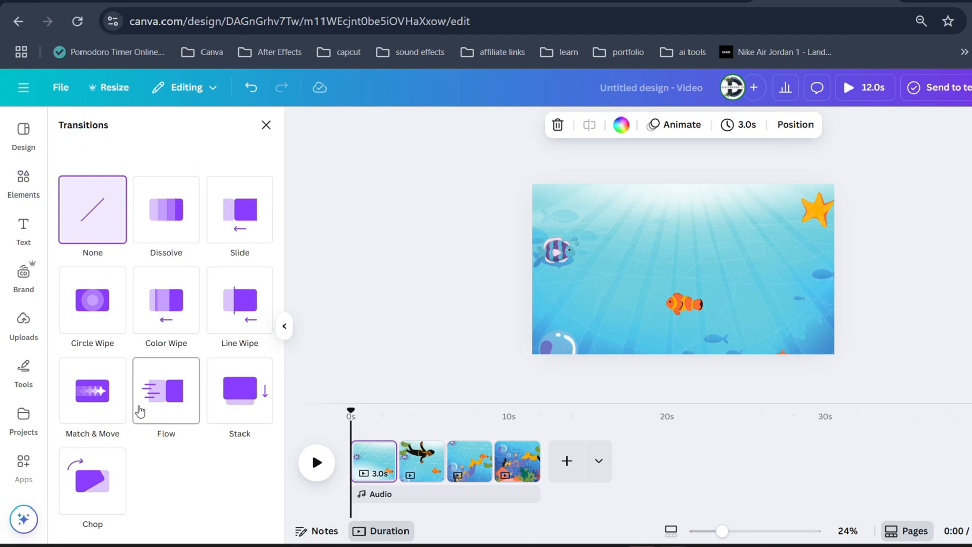
mouse_move(92, 391)
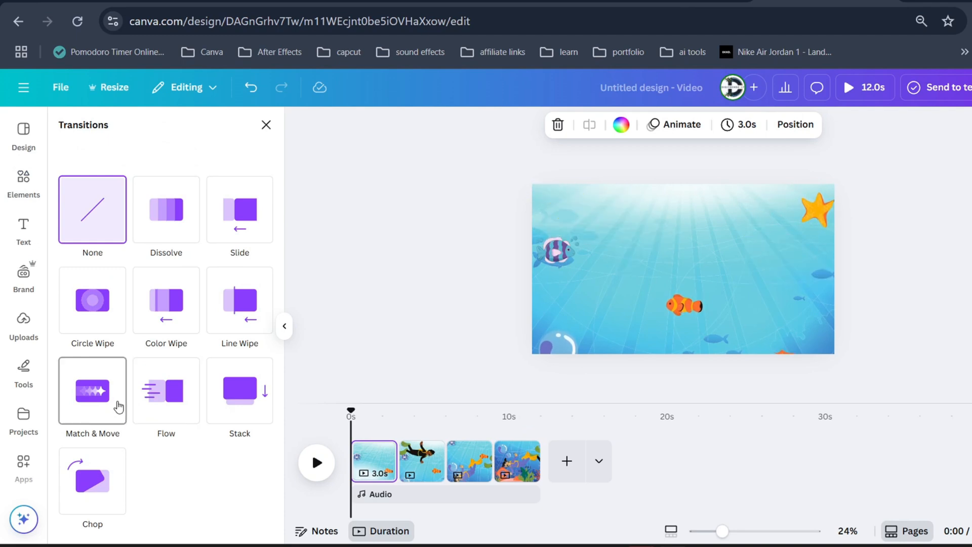